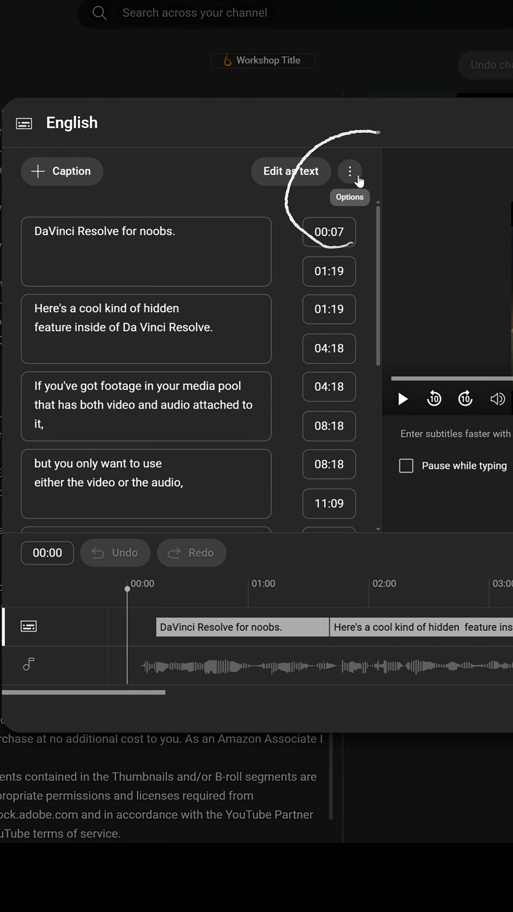
# Step: Download the English captions file from the subtitle editor's three-dot Options menu
pyautogui.click(349, 171)
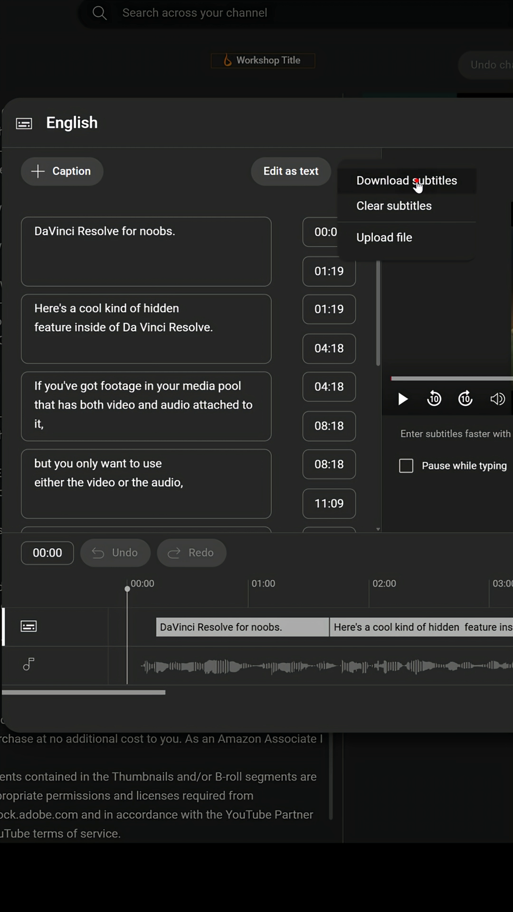
pyautogui.click(420, 184)
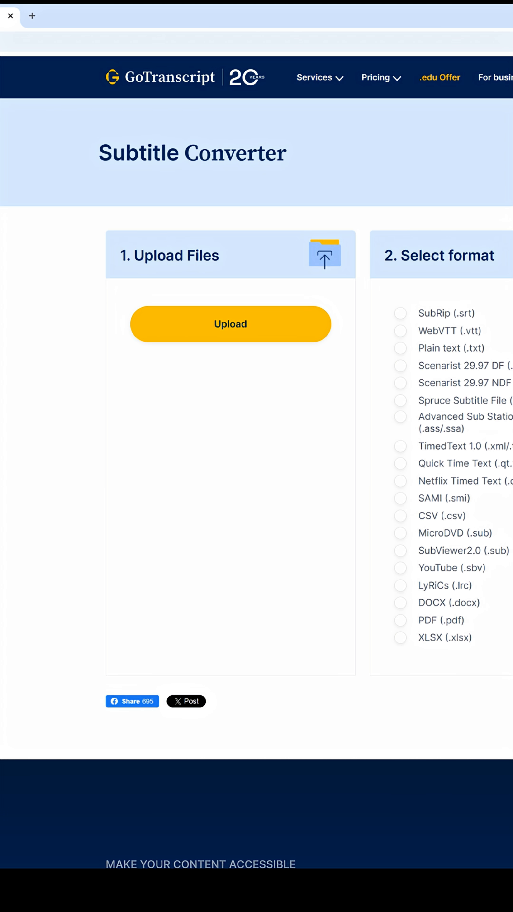
# Step: Upload captions.sbv and choose SubRip (.srt) as the output format
pyautogui.click(230, 324)
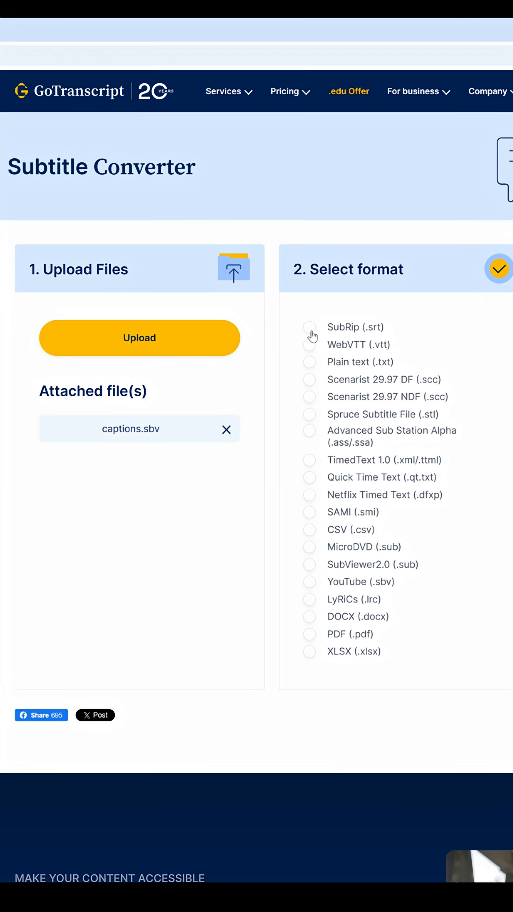
pyautogui.click(309, 327)
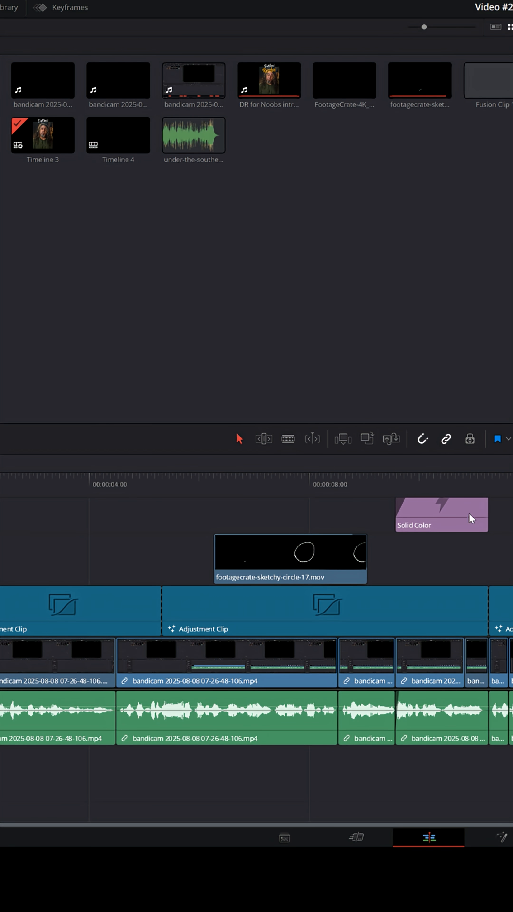
# Step: Import the converted SRT captions into the Media Pool as a subtitle file
pyautogui.rightClick(176, 298)
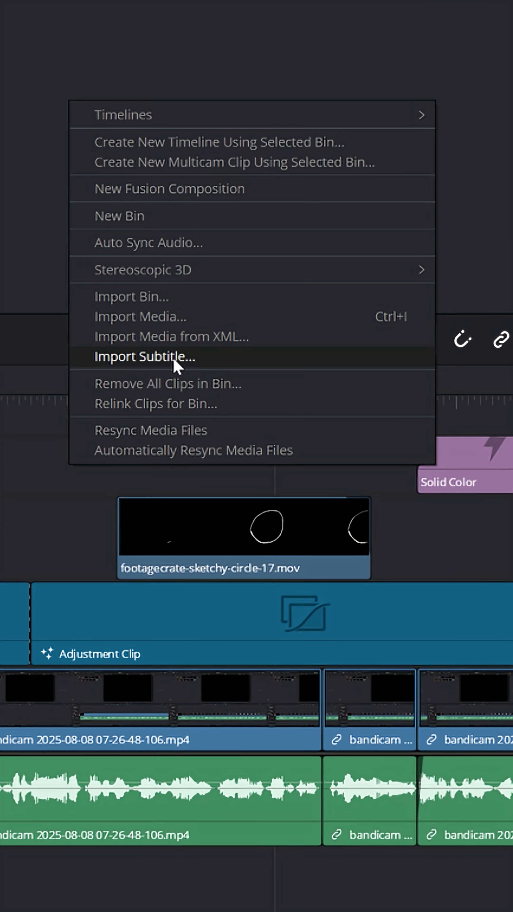
pyautogui.click(144, 357)
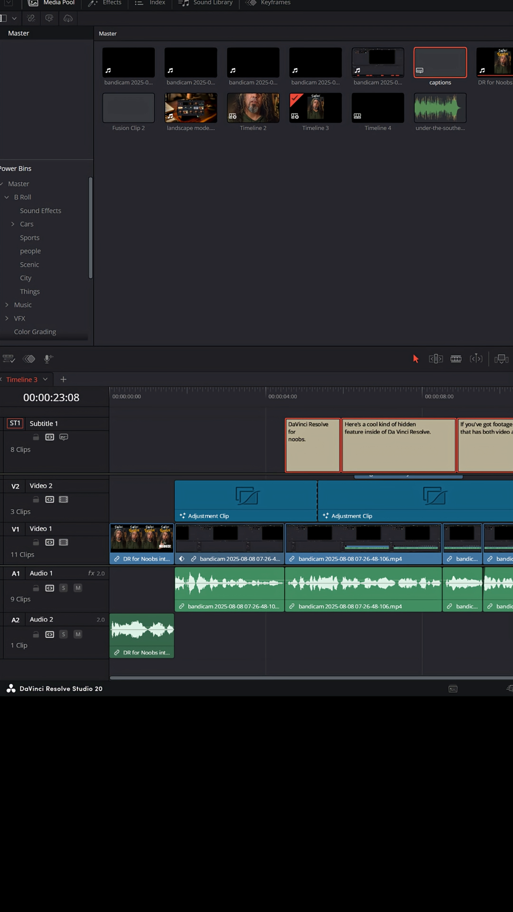
# Step: Show the Track style and position settings for the whole subtitle track in the Inspector
pyautogui.hscroll(-3)
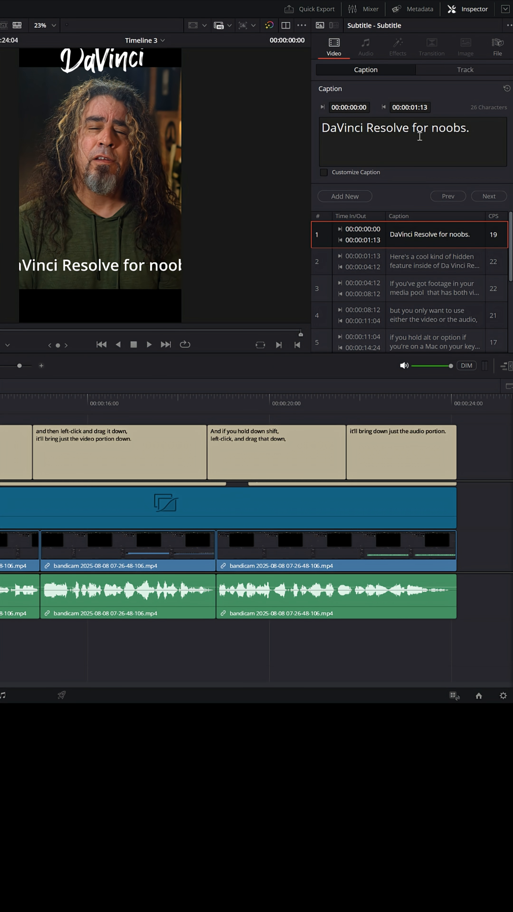
pyautogui.click(449, 69)
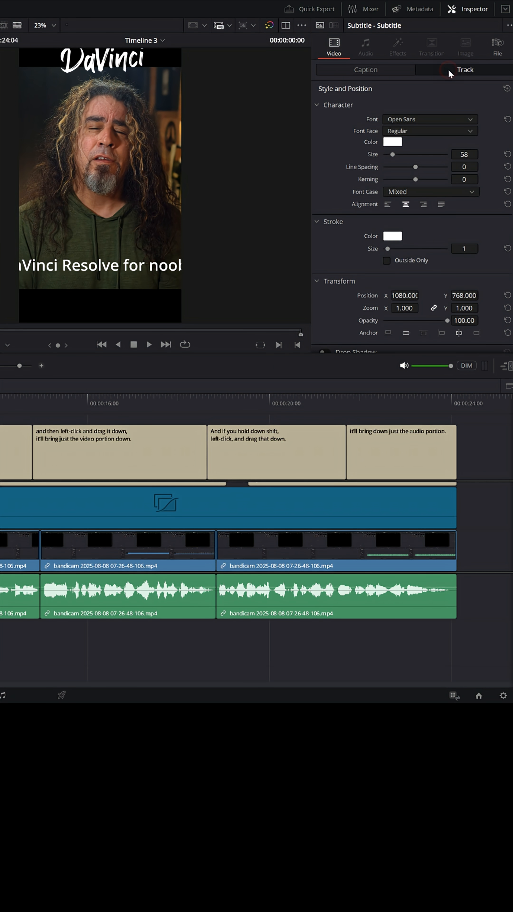